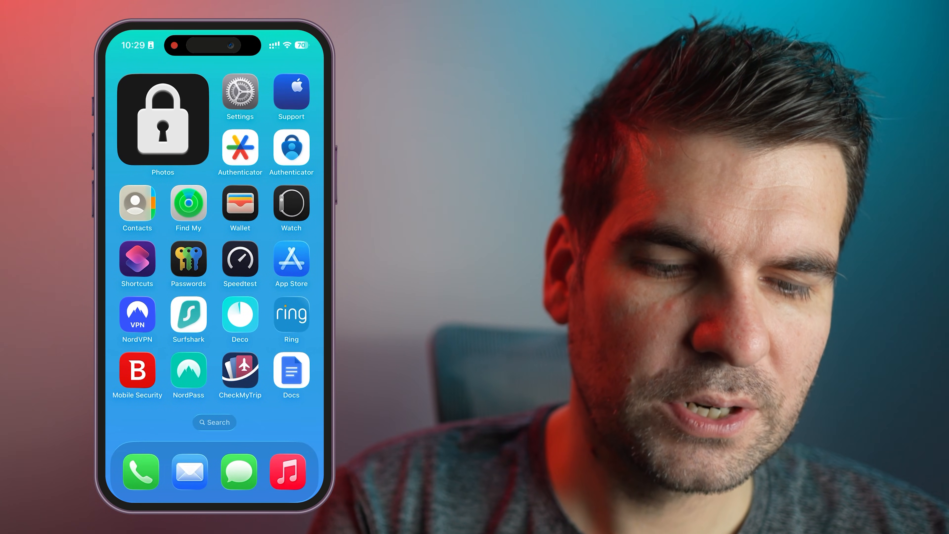
- Launch Settings and scroll the main list down to the iCloud, Wallet and Apps entries
left_click(239, 90)
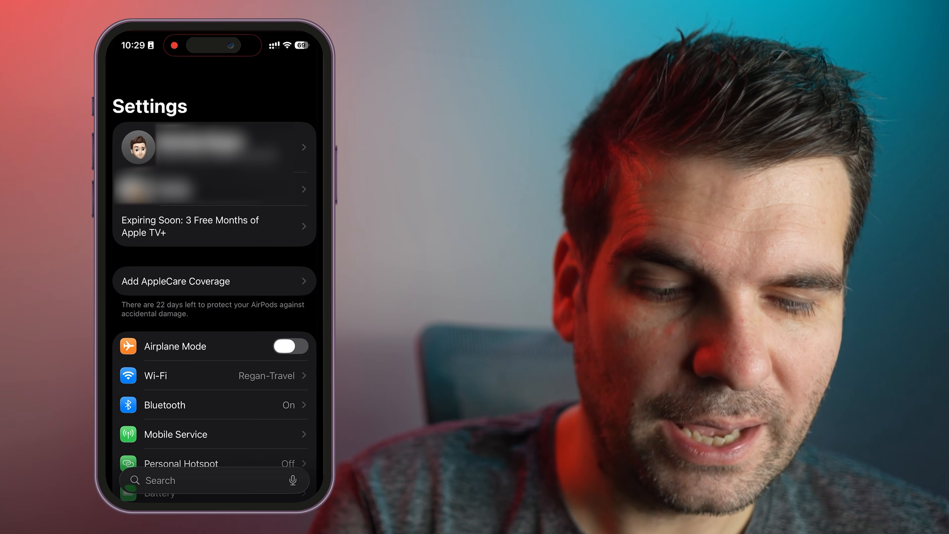
scroll("down", 3)
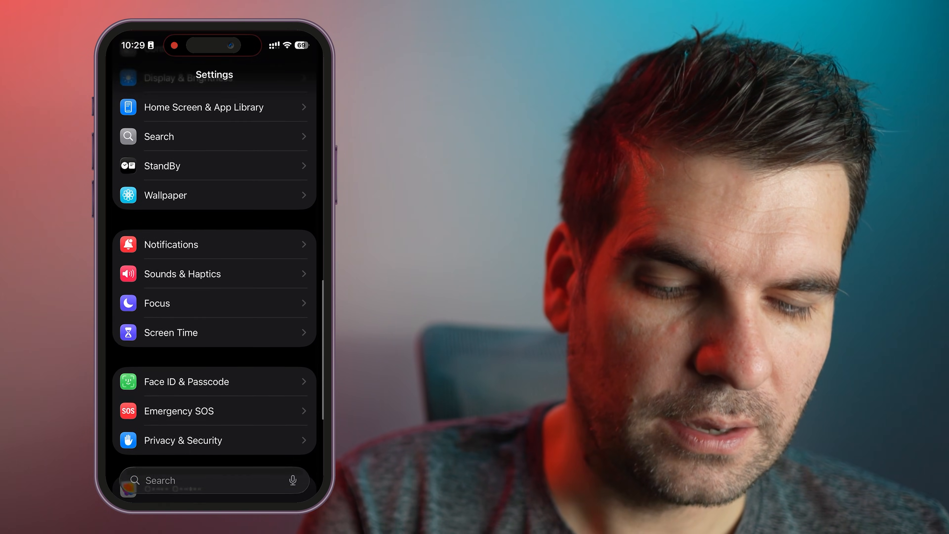
scroll("down", 3)
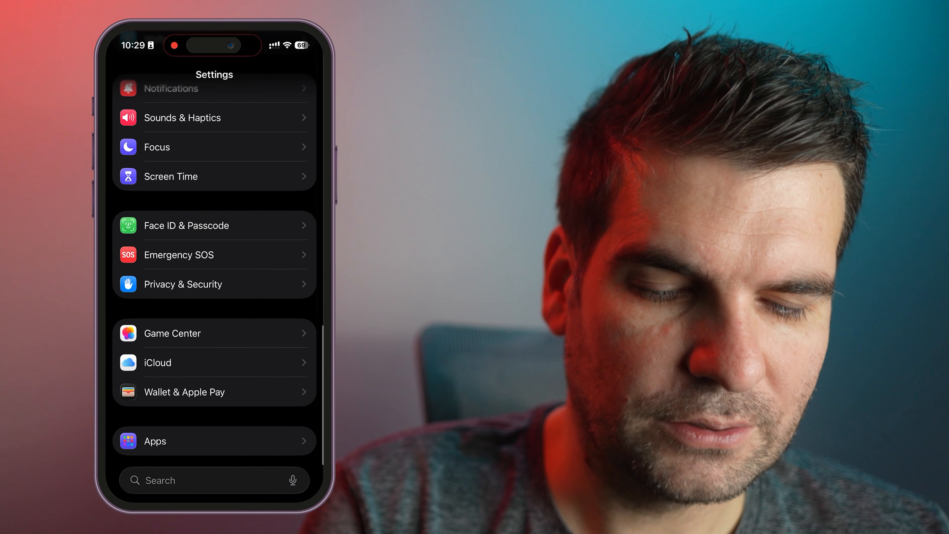
- Go into iCloud, then iCloud Backup, showing Back Up This iPhone switched on
left_click(214, 362)
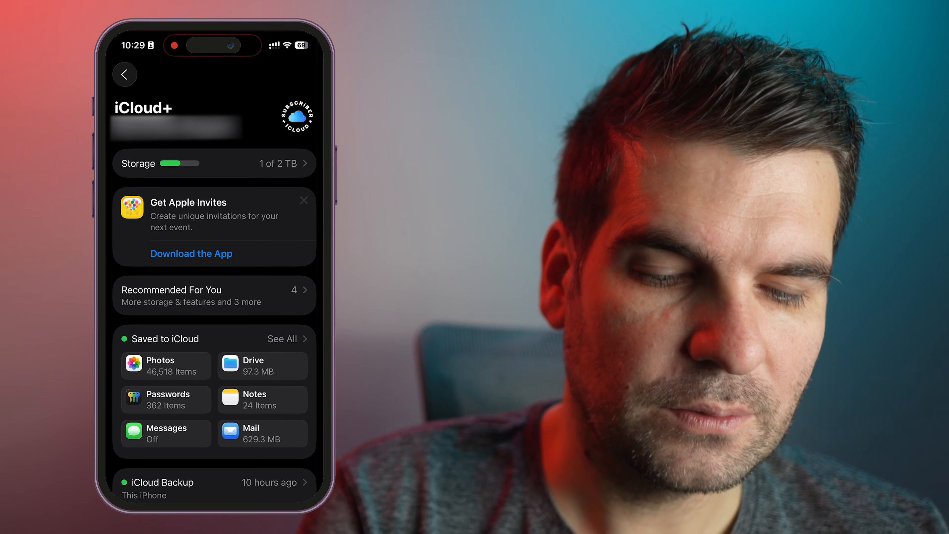
scroll("down", 3)
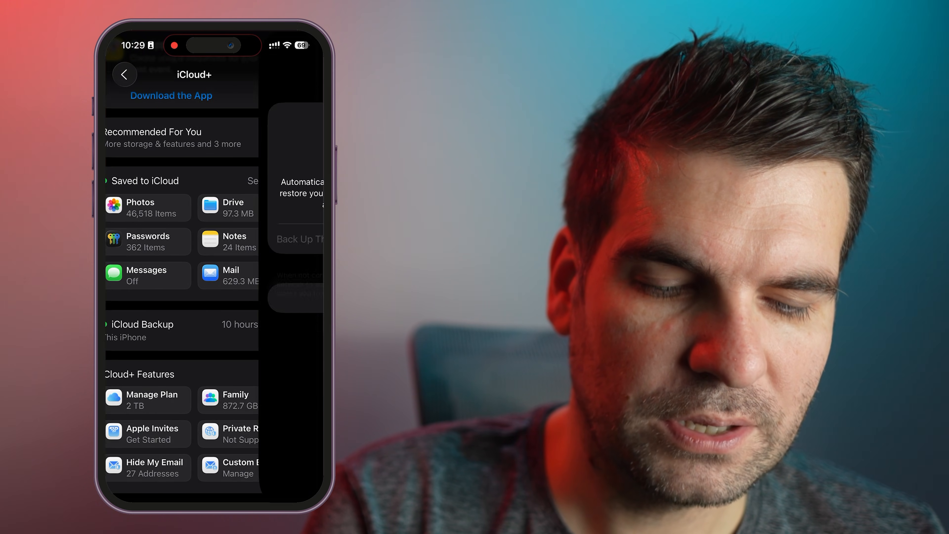
left_click(141, 330)
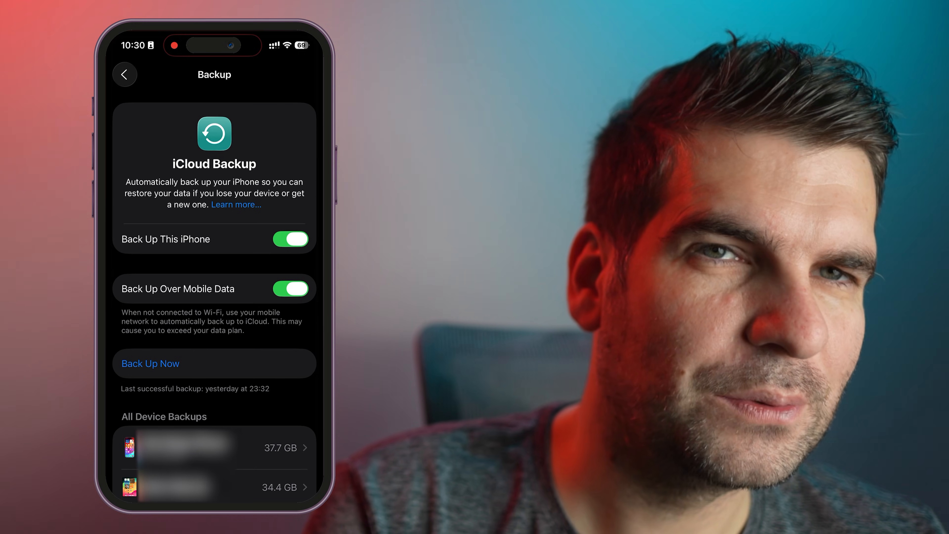
- Return to Settings and view the Apple Account page down to its list of signed-in devices
left_click(124, 75)
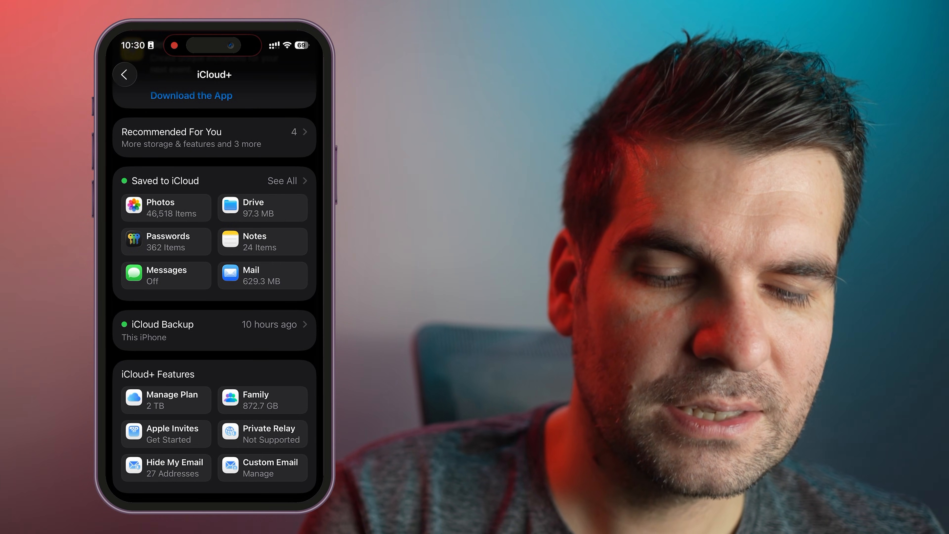
left_click(125, 74)
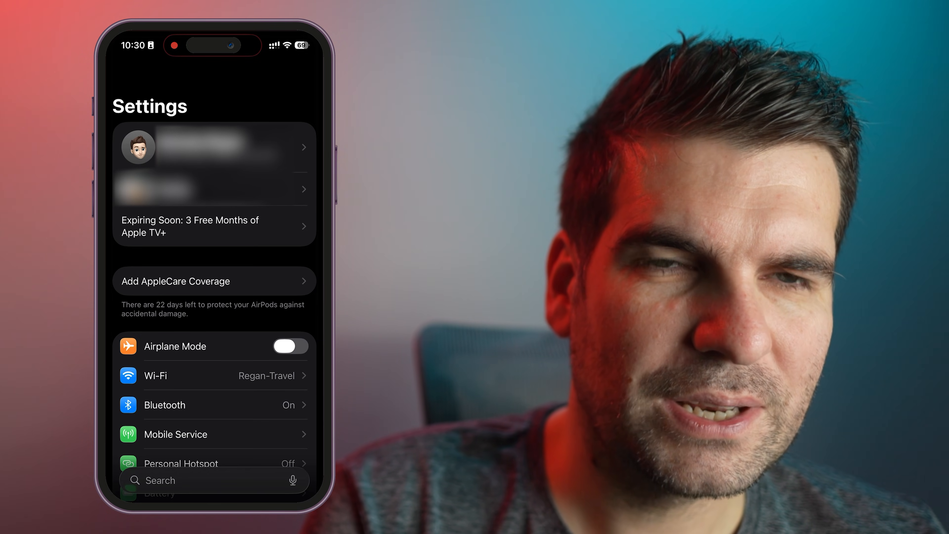
left_click(213, 148)
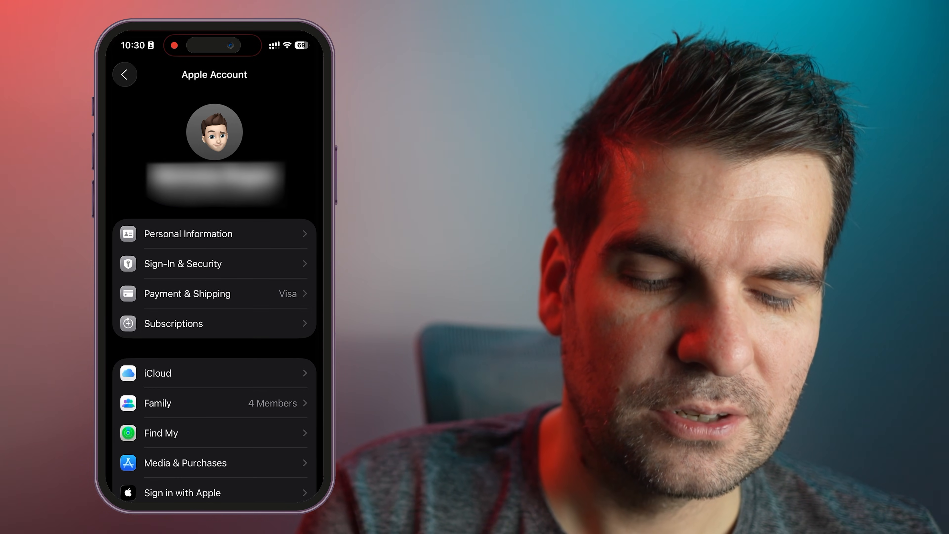
scroll("down", 3)
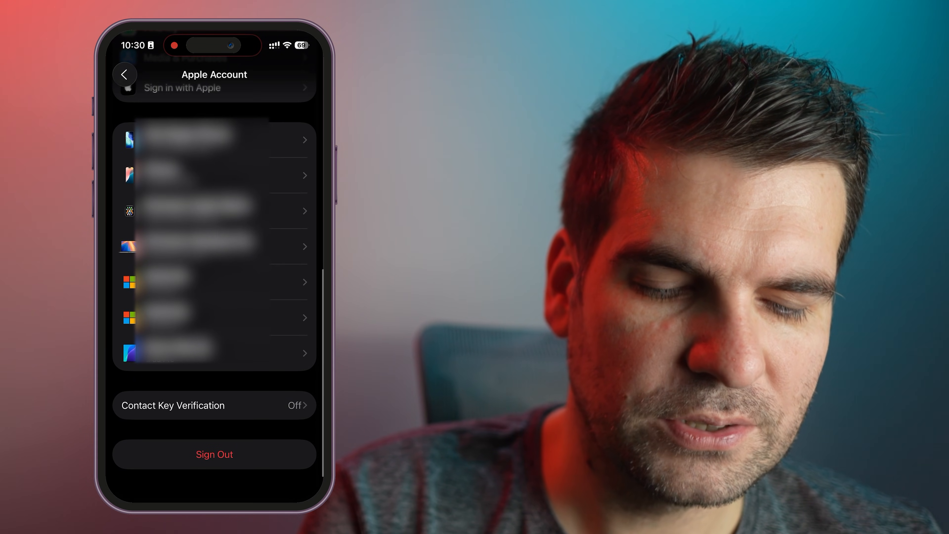
scroll("down", 3)
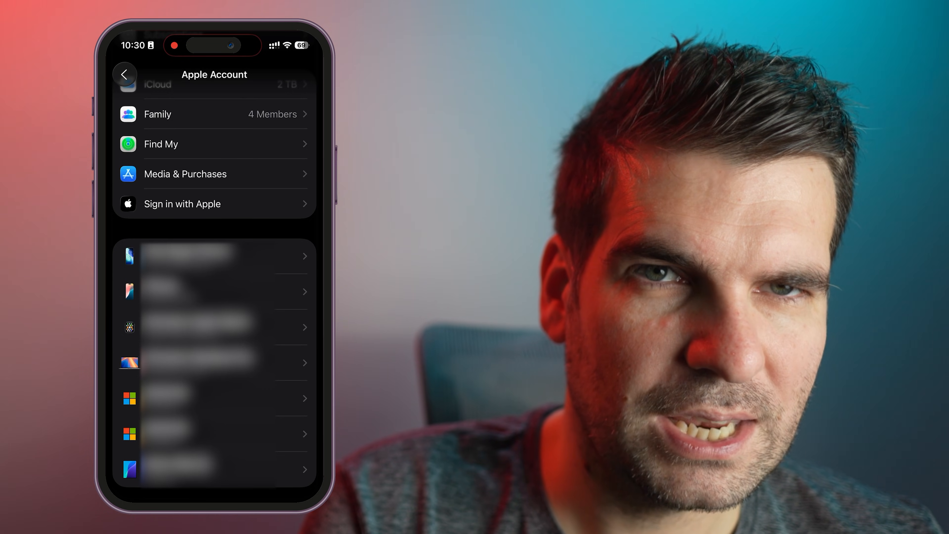
- Return to Settings and go into General, scrolled toward Transfer or Reset iPhone
left_click(125, 75)
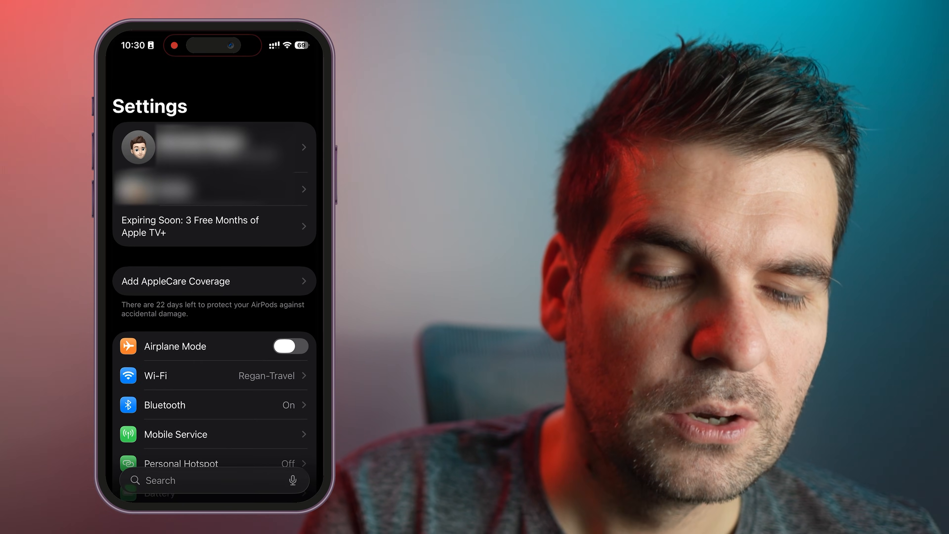
scroll("down", 3)
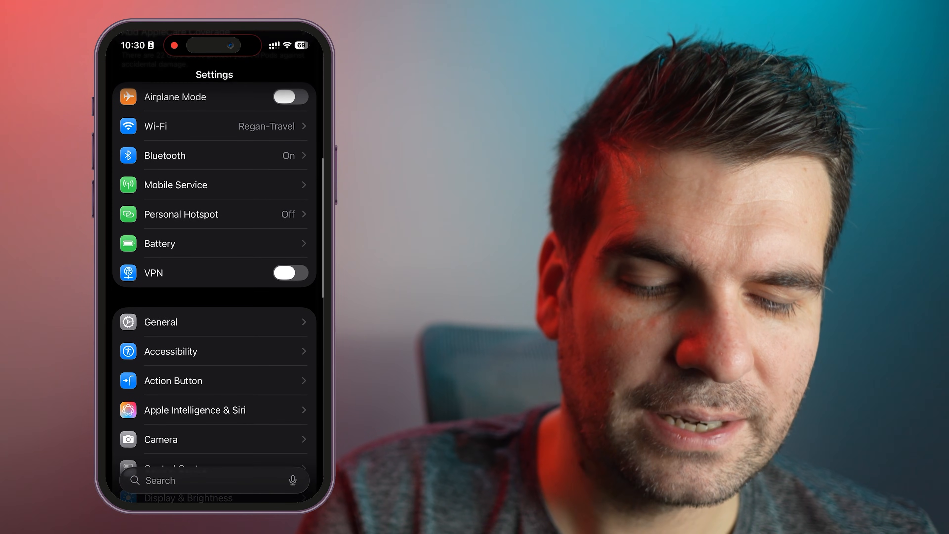
left_click(160, 321)
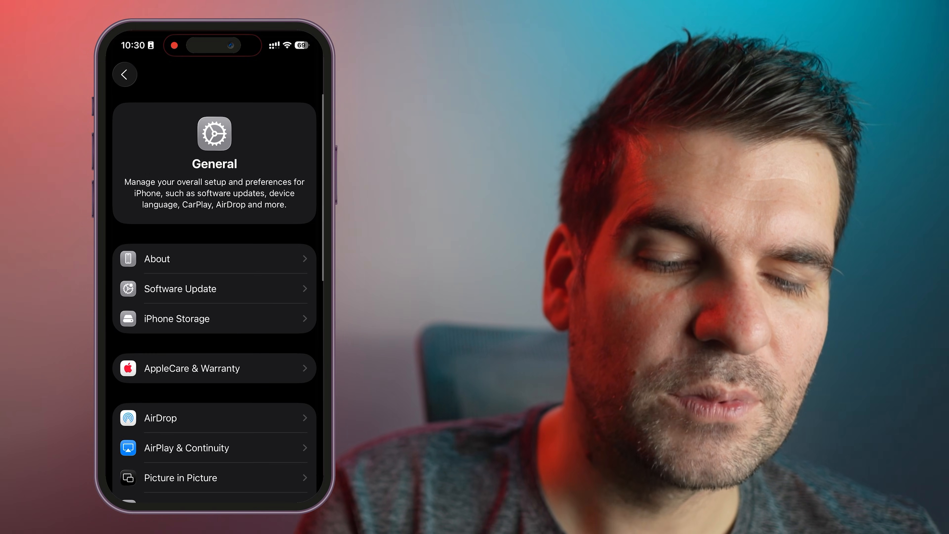
scroll("down", 3)
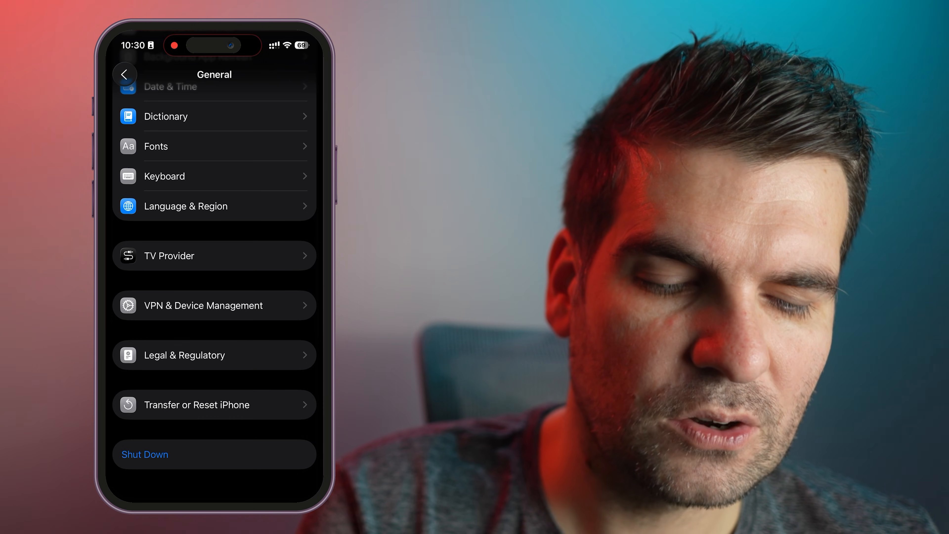
- Choose Transfer or Reset iPhone, then Erase All Content and Settings to reach Erase This iPhone
left_click(200, 405)
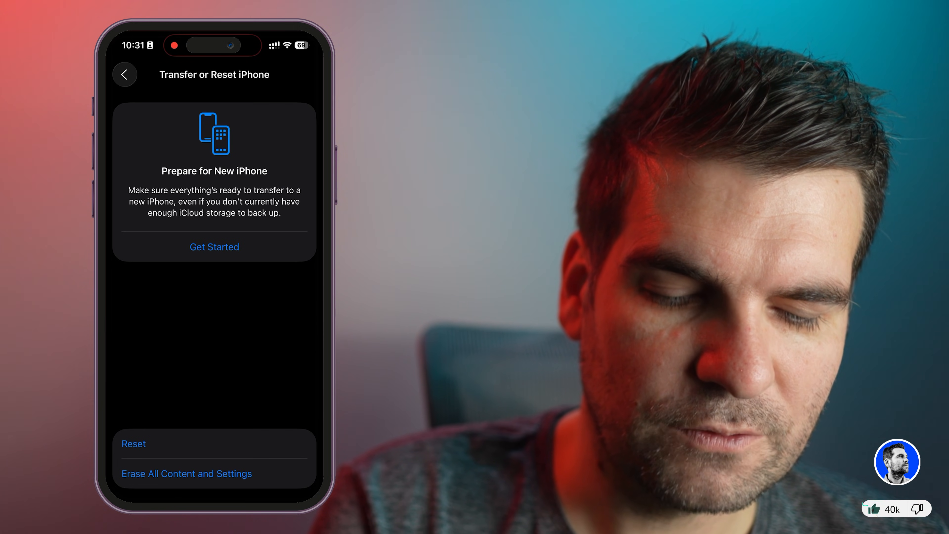
left_click(186, 473)
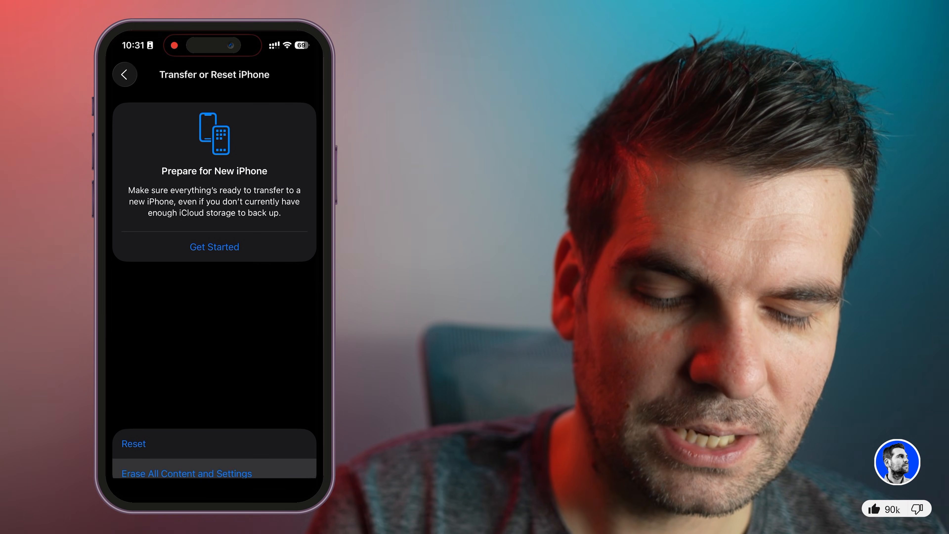
left_click(186, 474)
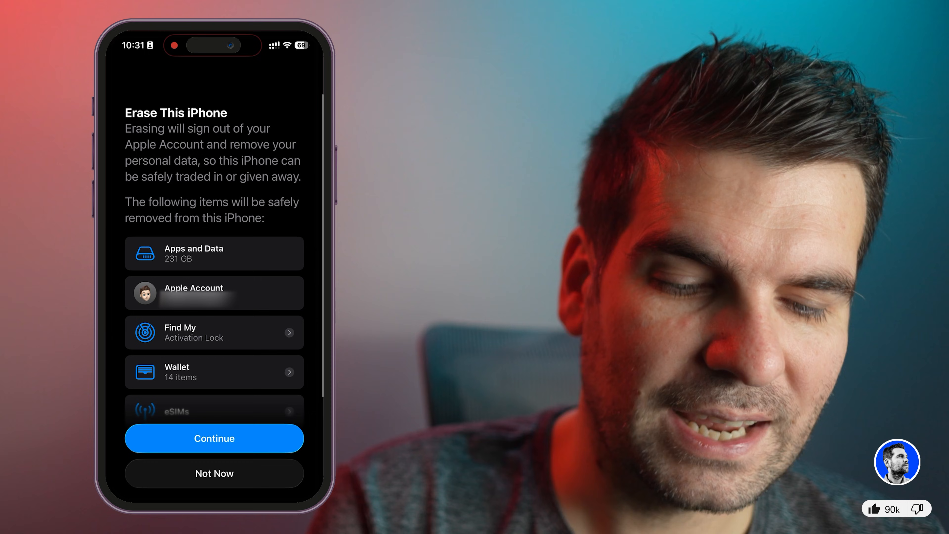